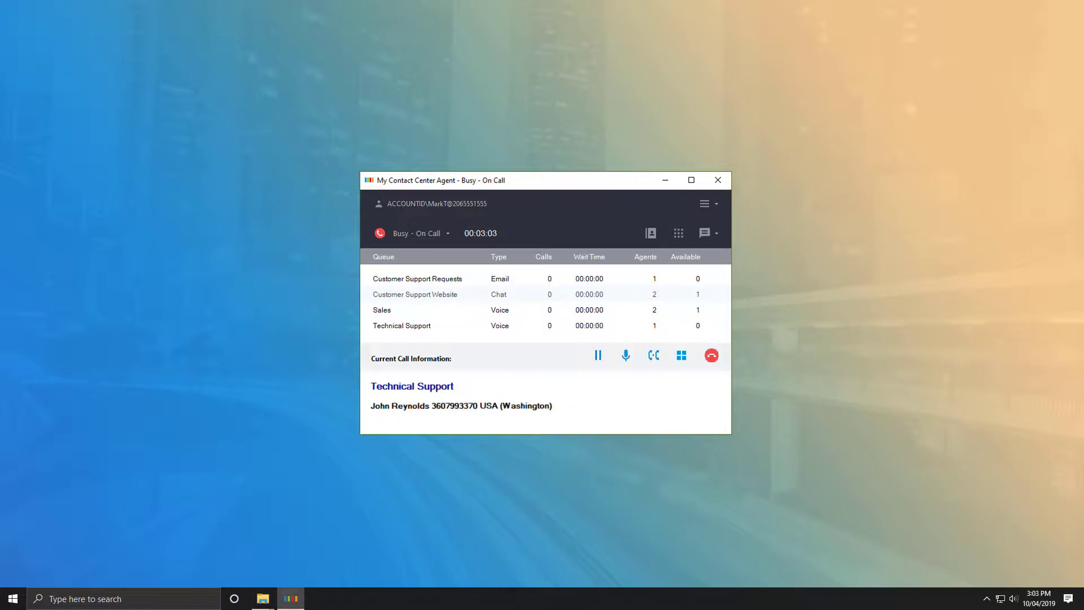
{"action": "left_click", "coordinate": [710, 355]}
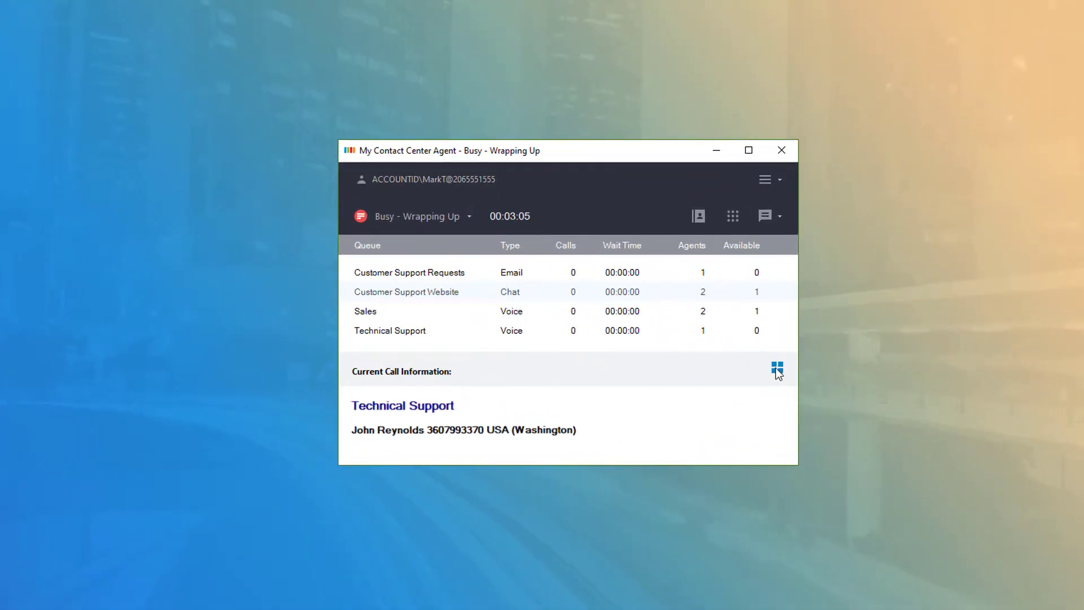
- Bring up the blank Classify Phone Call form for the wrapped-up call
{"action": "left_click", "coordinate": [777, 368]}
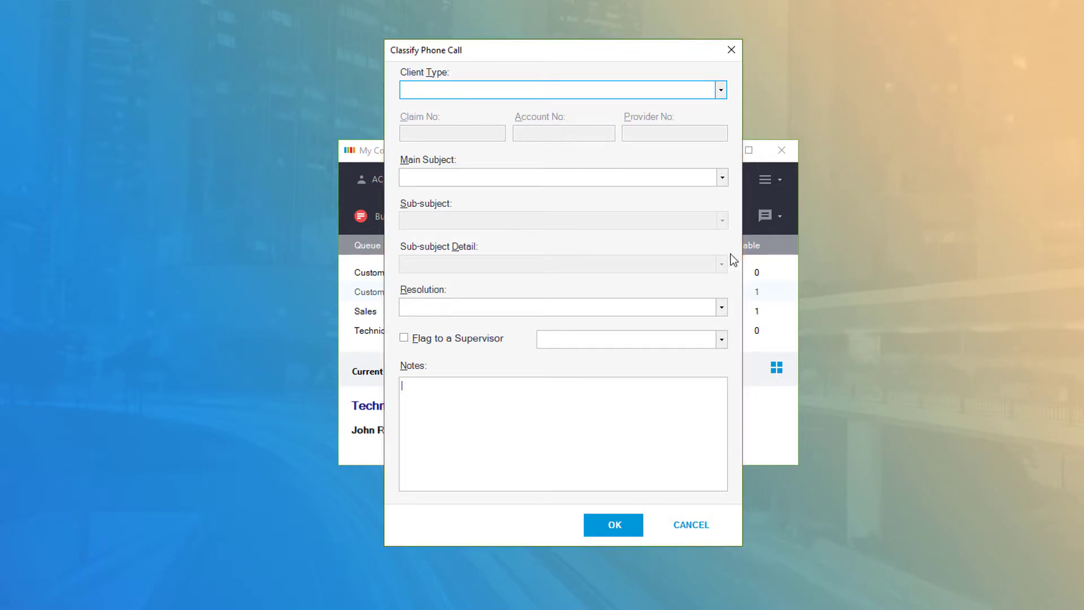
- Set client type Voice Services with claim 25656 and account 155555
{"action": "left_click", "coordinate": [562, 90]}
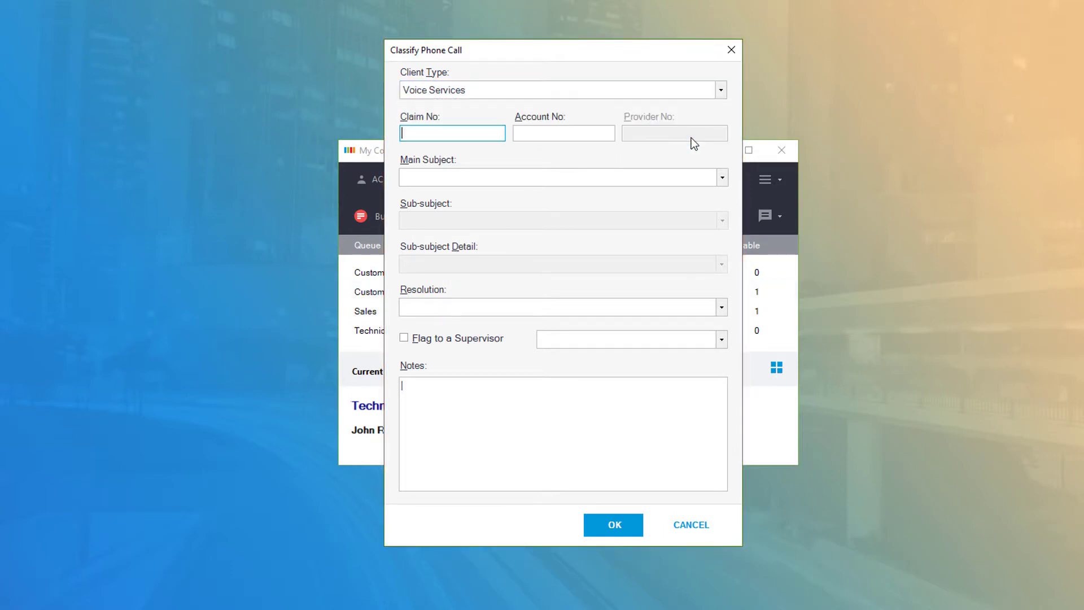
{"action": "type", "text": "25656"}
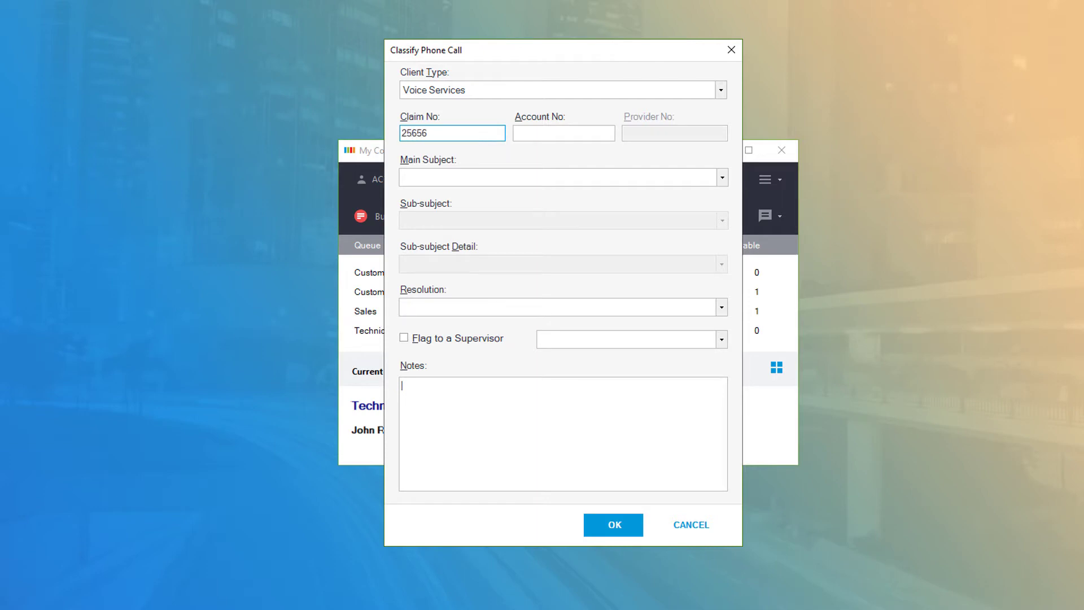
{"action": "type", "text": "155555"}
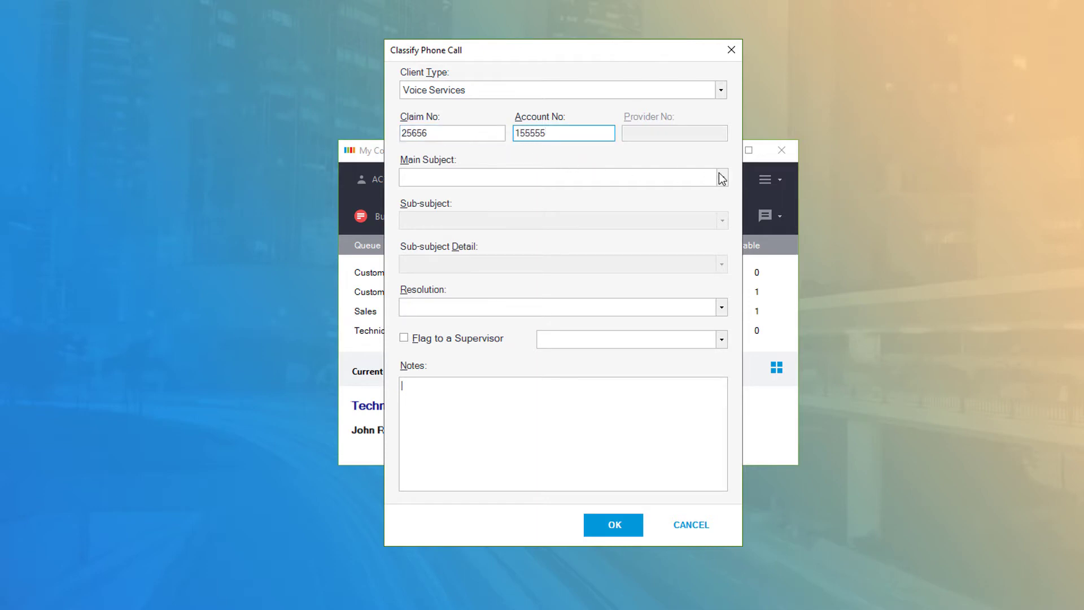
- Choose Account Configuration > Users > User Settings (DID/Password/Voicemail), Issue Resolved, no supervisor flag
{"action": "left_click", "coordinate": [721, 220]}
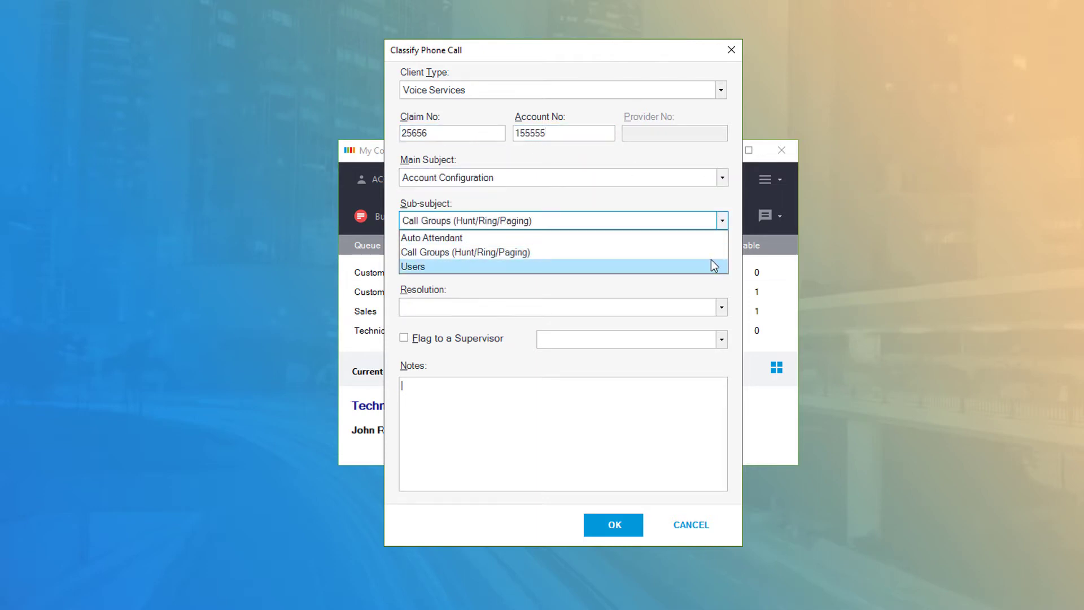
{"action": "left_click", "coordinate": [414, 267]}
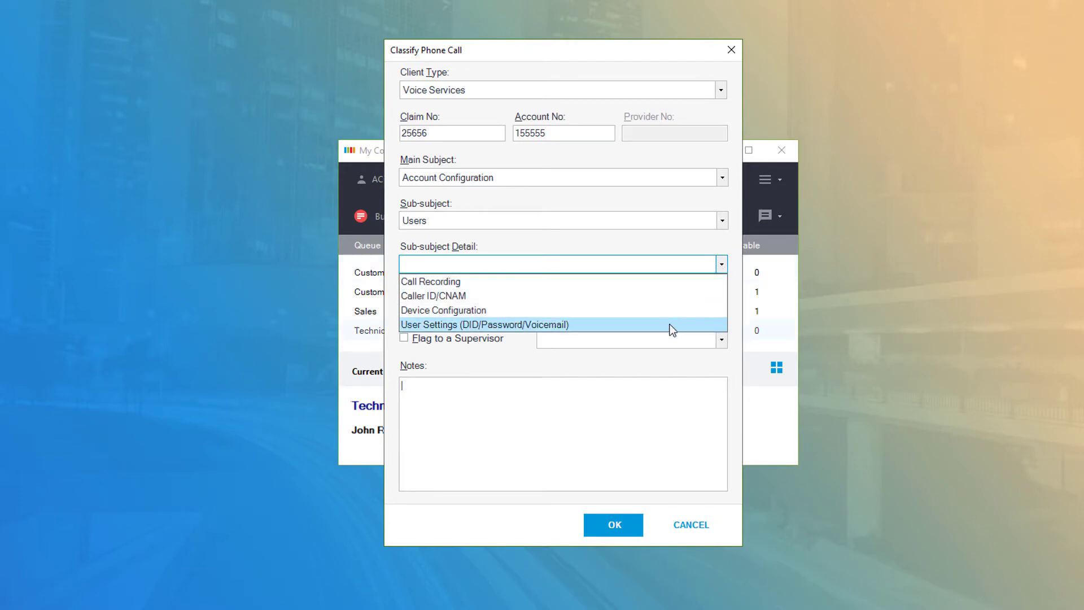
{"action": "left_click", "coordinate": [484, 324]}
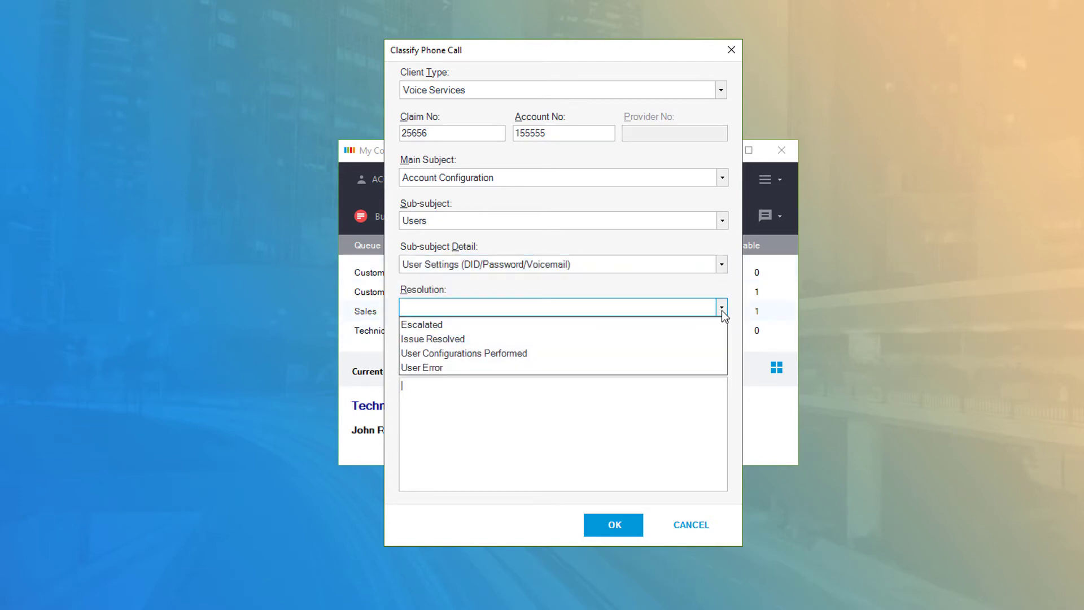
{"action": "left_click", "coordinate": [433, 338]}
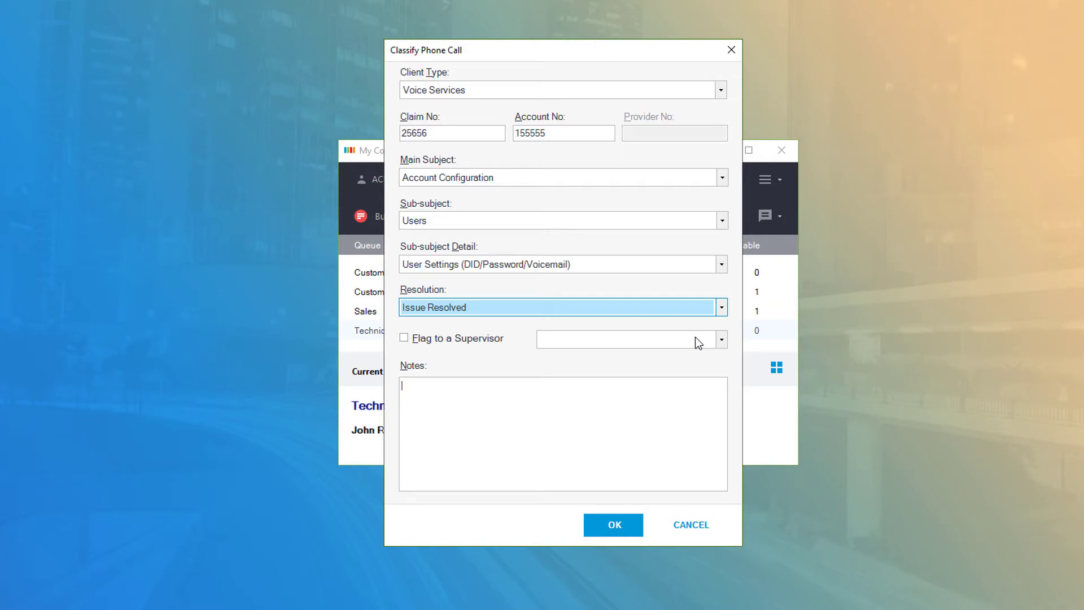
{"action": "mouse_move", "coordinate": [724, 344]}
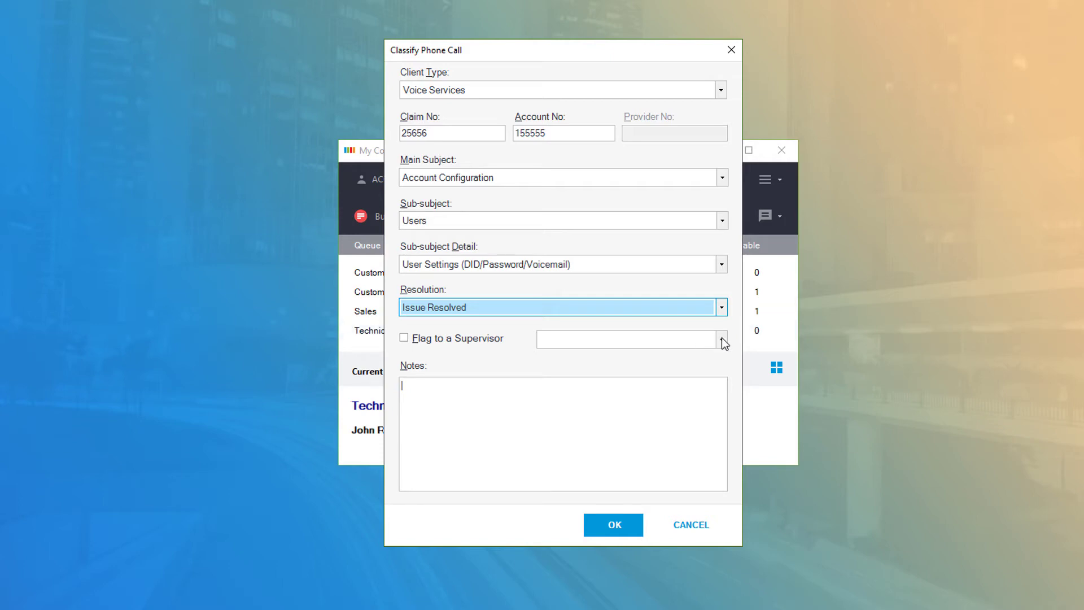
{"action": "left_click", "coordinate": [721, 339]}
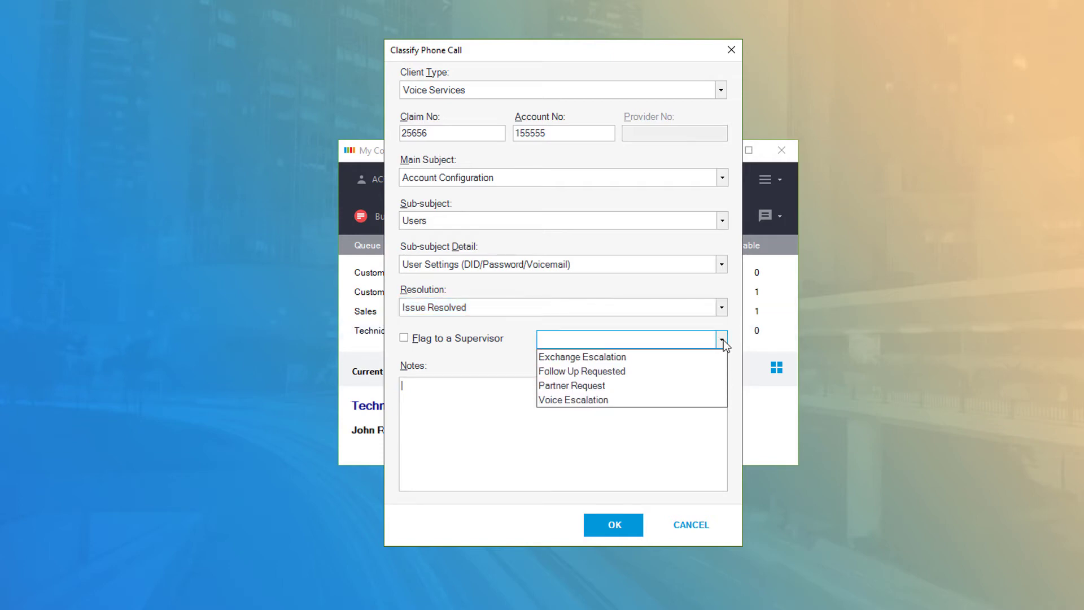
{"action": "left_click", "coordinate": [721, 340]}
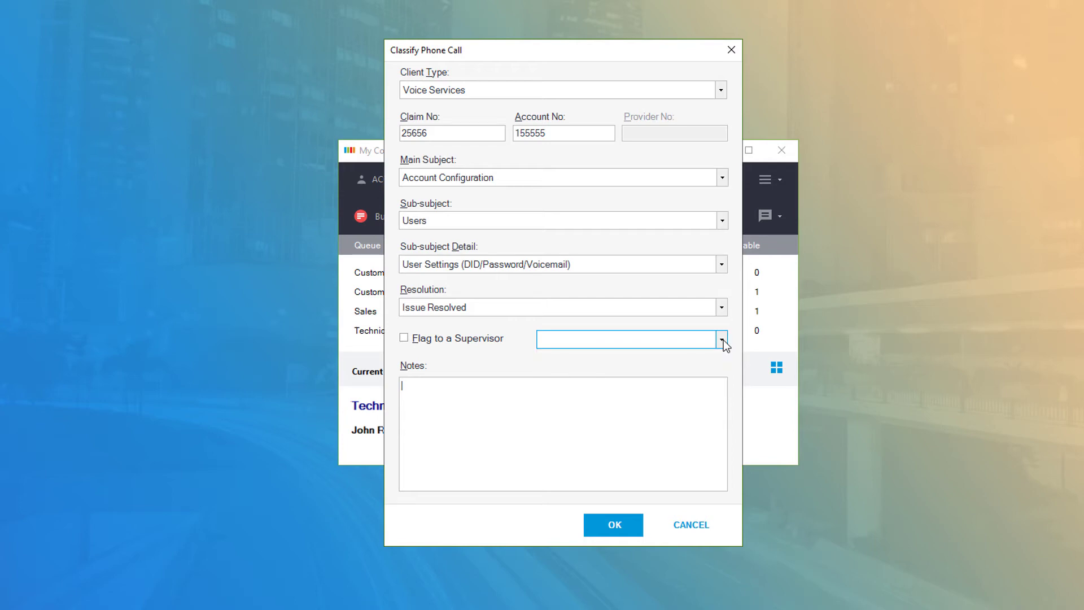
{"action": "mouse_move", "coordinate": [639, 417]}
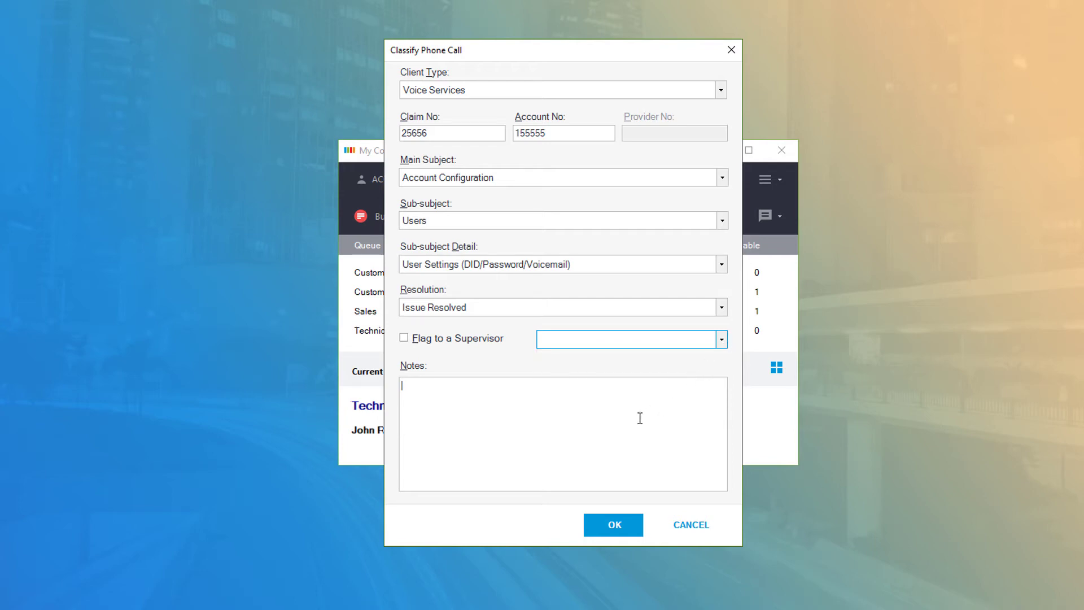
- Enter the note "Assisted customer with questions." in the Notes field
{"action": "type", "text": "Assisted"}
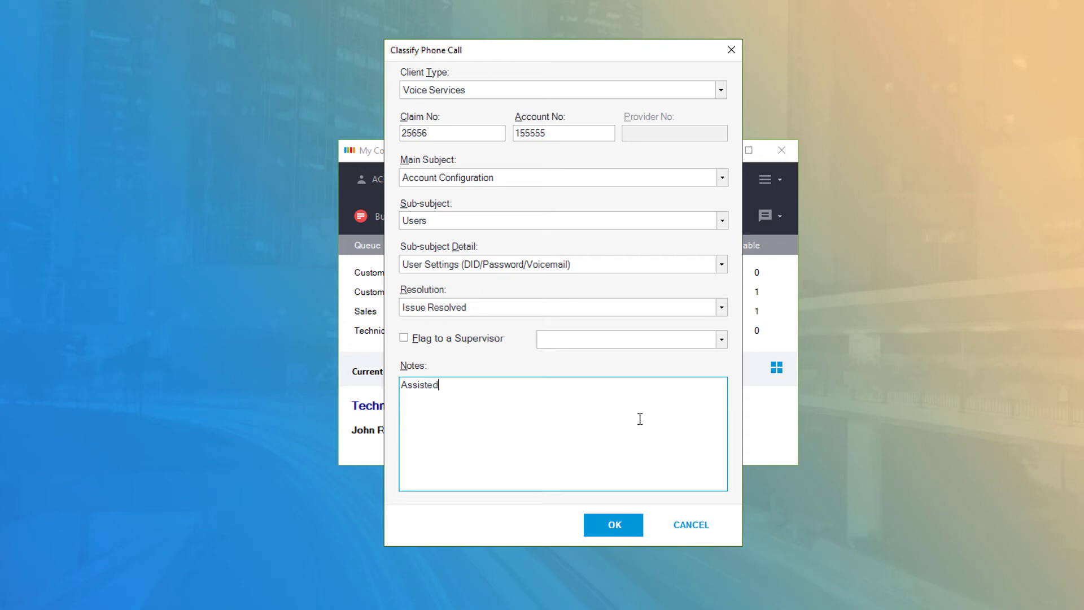
{"action": "type", "text": "customer with questions."}
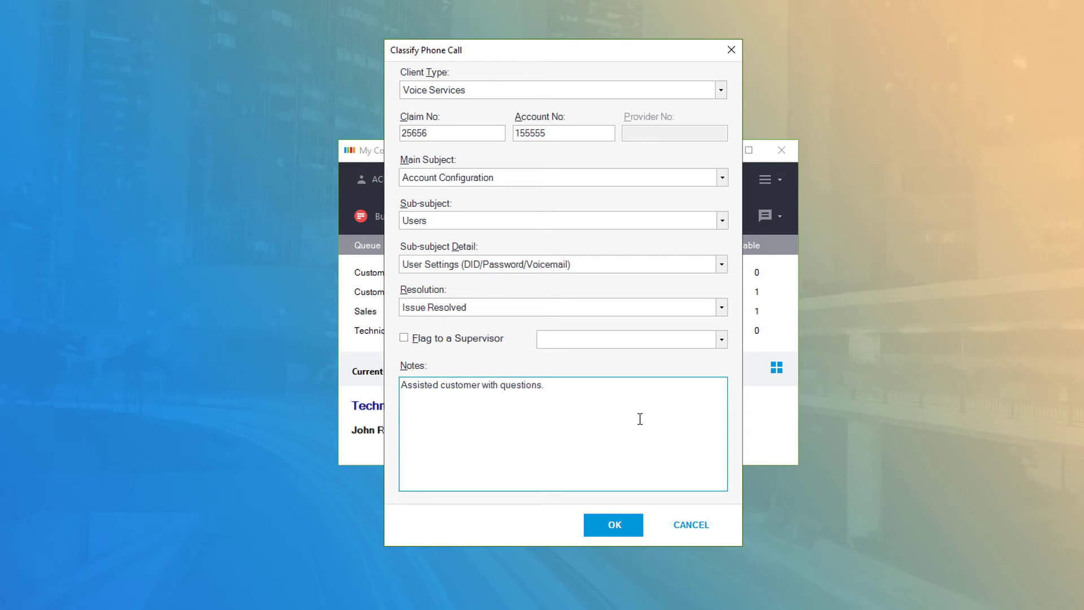
{"action": "mouse_move", "coordinate": [644, 425]}
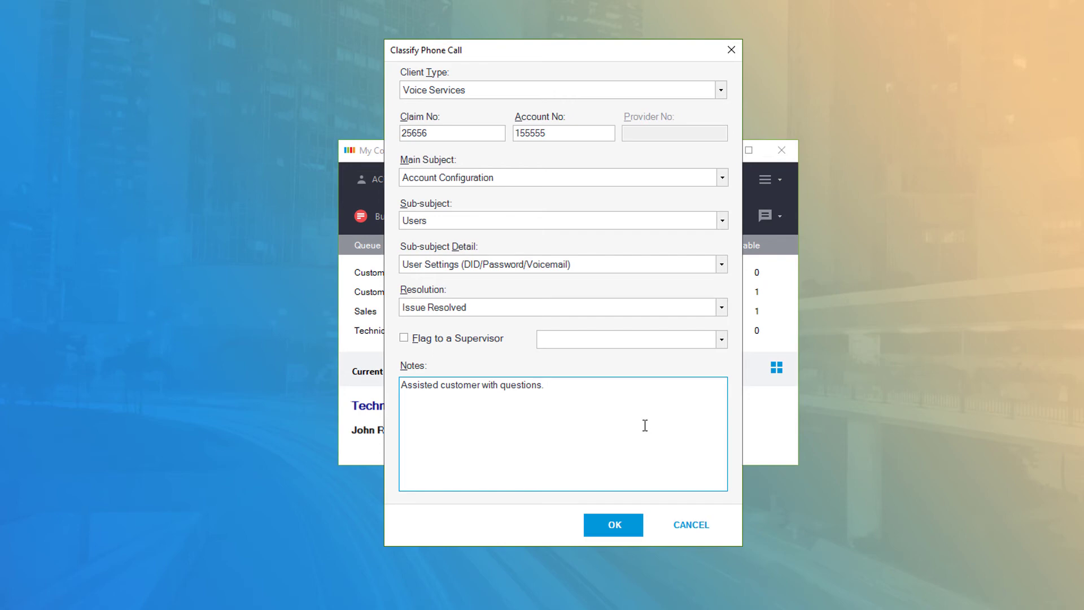
{"action": "left_click", "coordinate": [539, 384]}
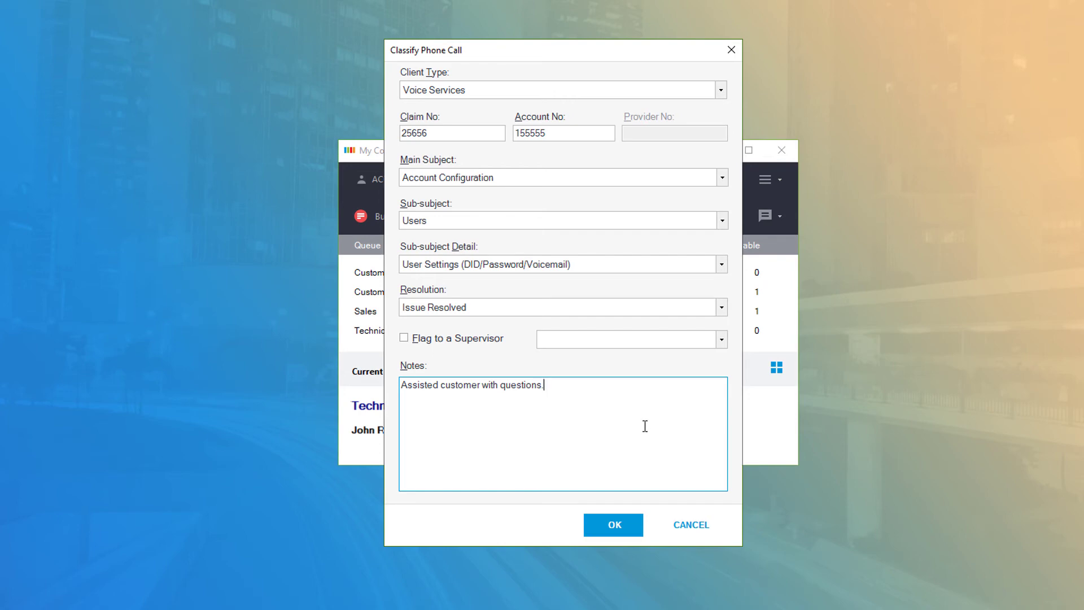
{"action": "mouse_move", "coordinate": [633, 446]}
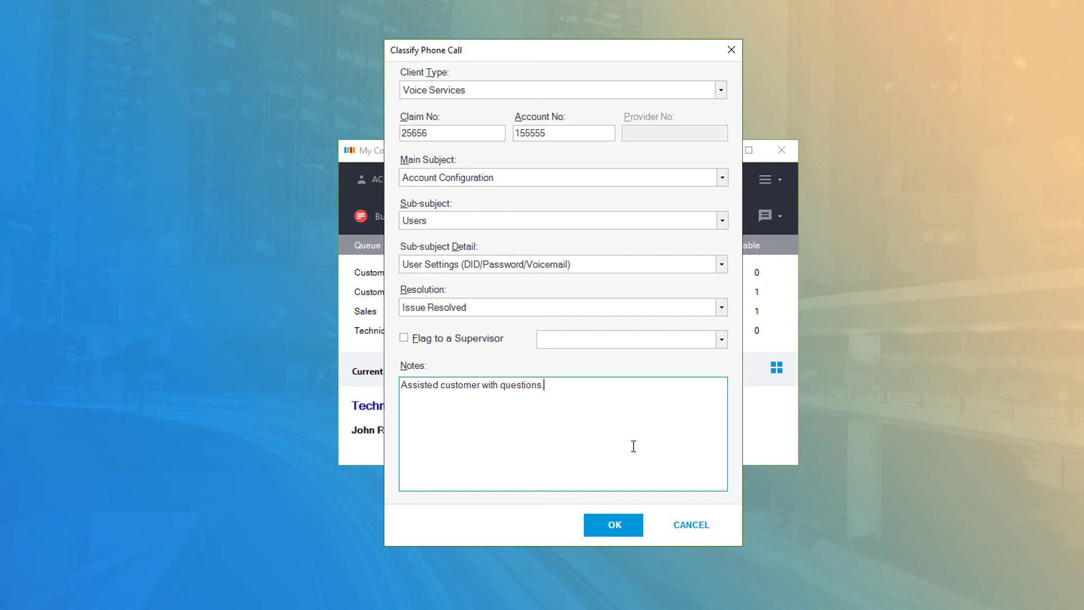